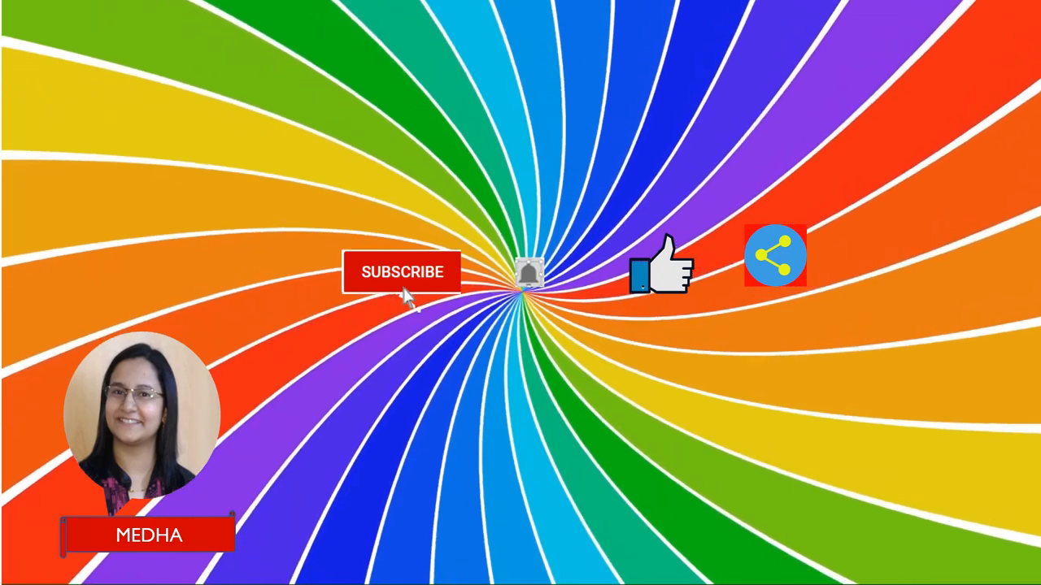
Subscribe to the channel so the red SUBSCRIBE badge turns grey SUBSCRIBED.
{"action": "left_click", "coordinate": [400, 271]}
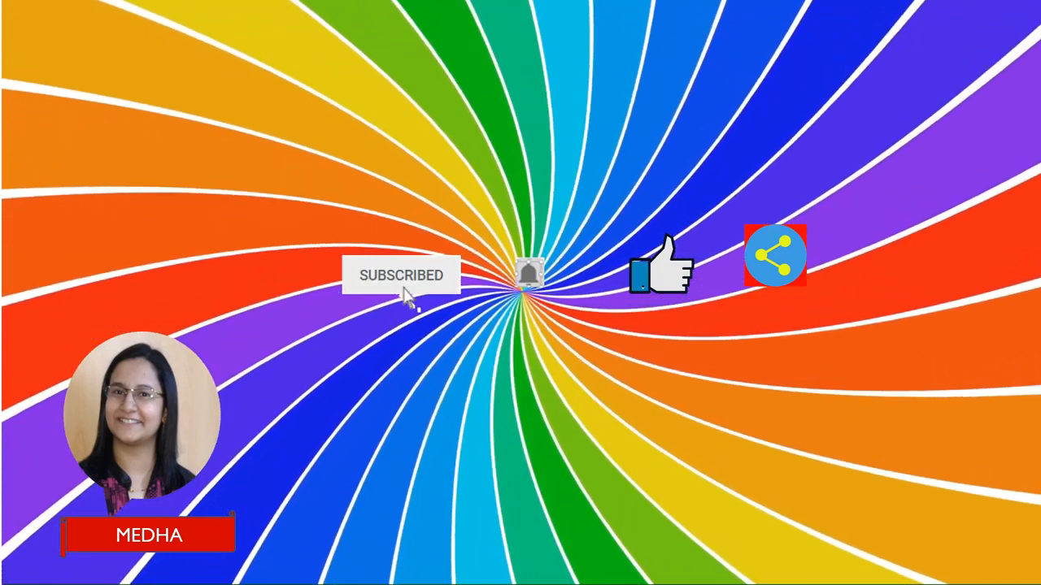